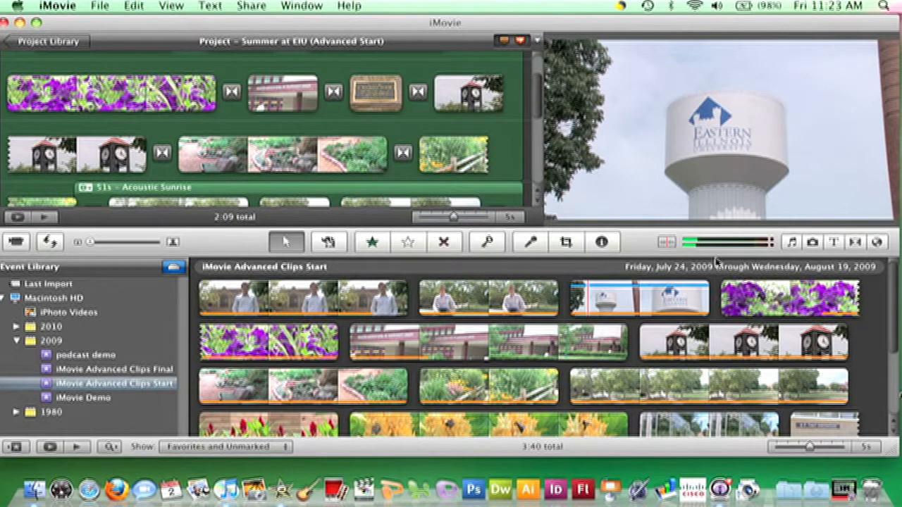
- Show the Music and Sound Effects browser to look for clock sounds
left_click(790, 242)
type("clock")
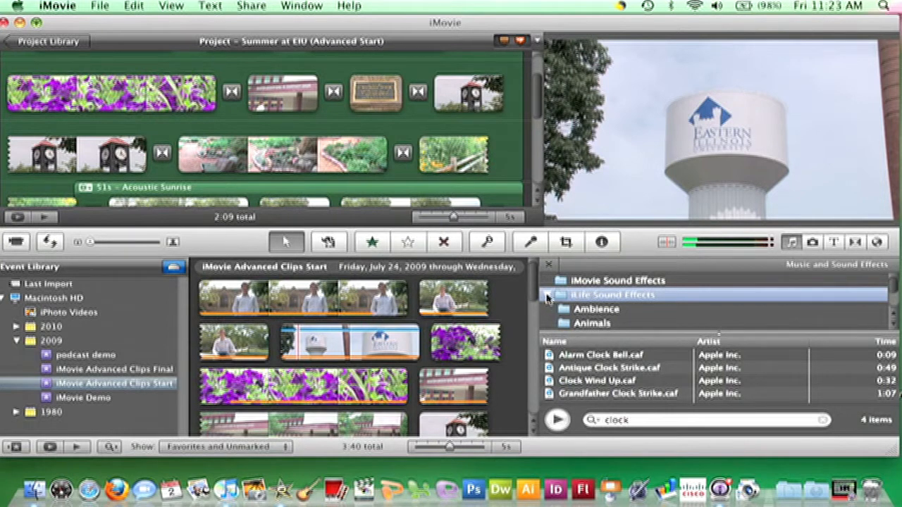
left_click(548, 294)
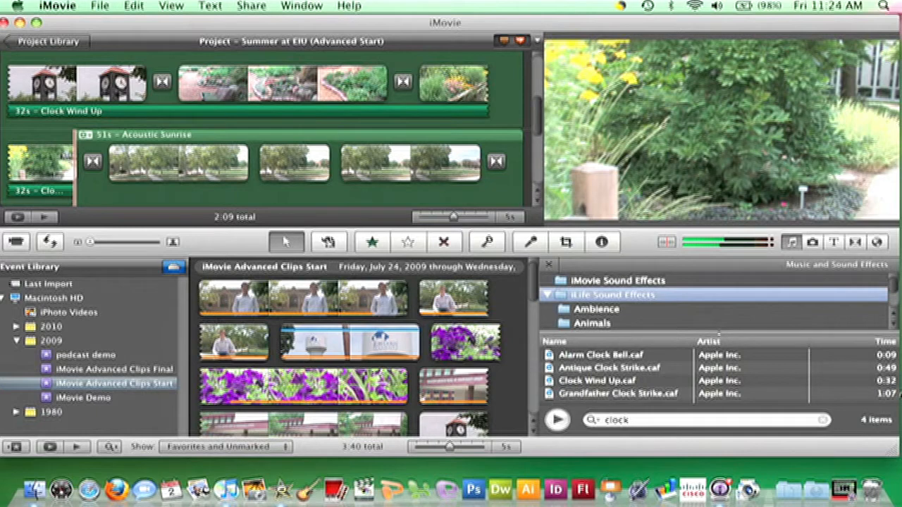
mouse_move(59, 170)
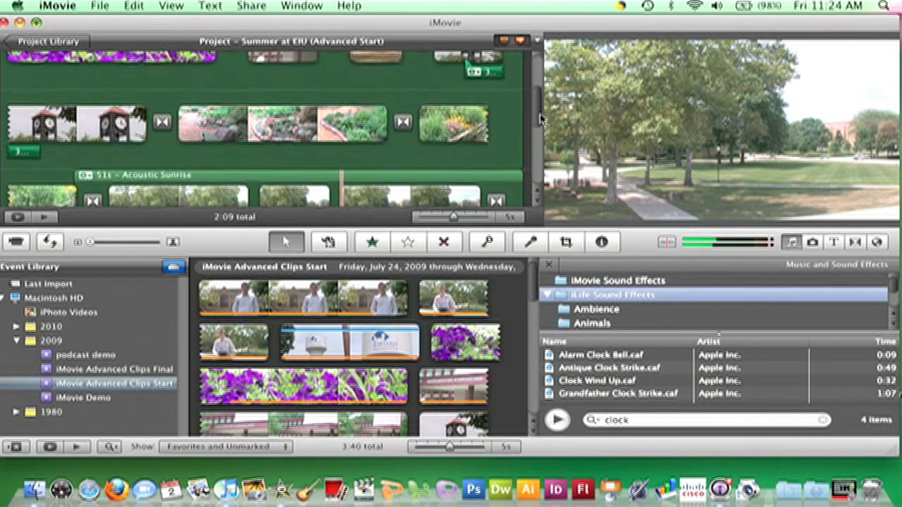
- Scroll the project back up after trimming the Clock Wind Up effect to 12 seconds
scroll("up", 3)
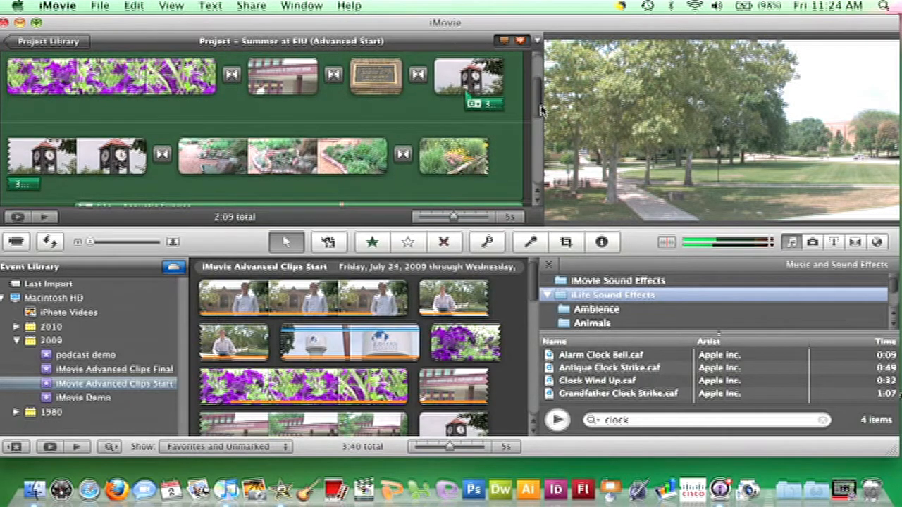
mouse_move(538, 124)
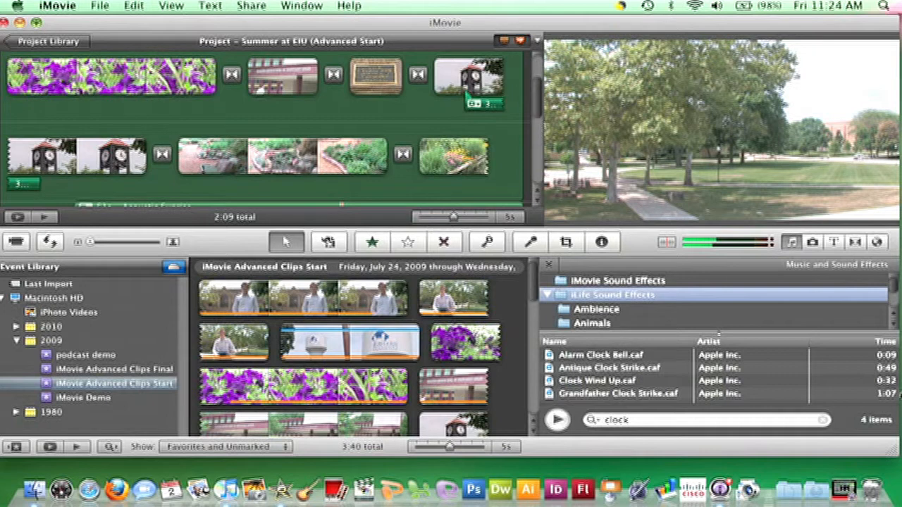
mouse_move(509, 112)
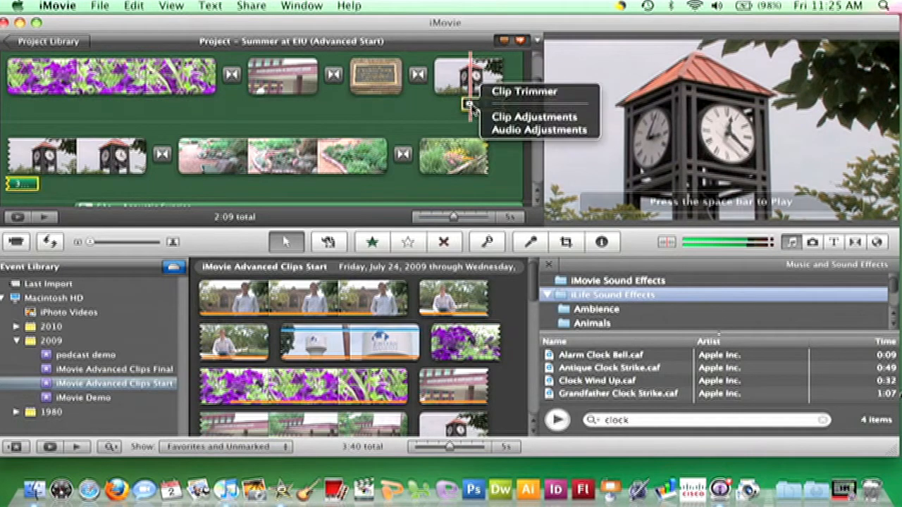
- Bring up the Audio Inspector for the Clock Wind Up sound clip
left_click(539, 130)
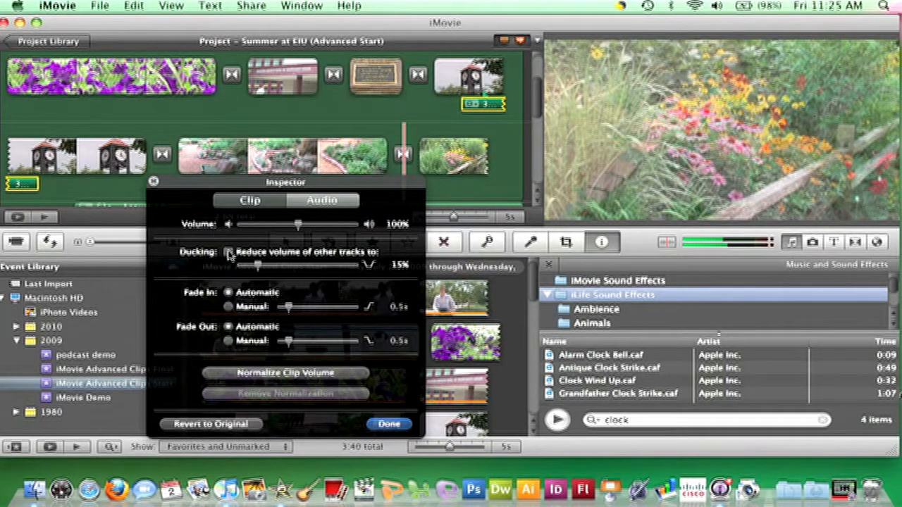
- Enable ducking so other tracks drop to 15% while the clock sound plays
left_click(228, 251)
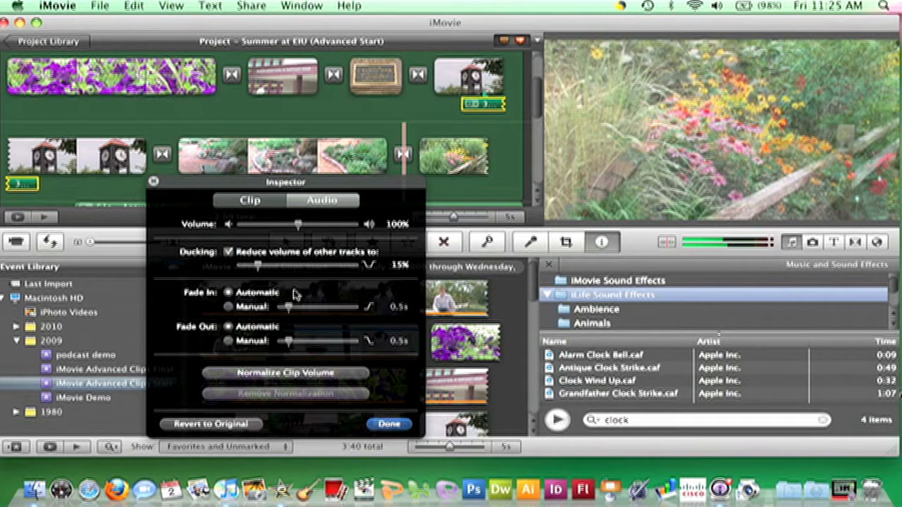